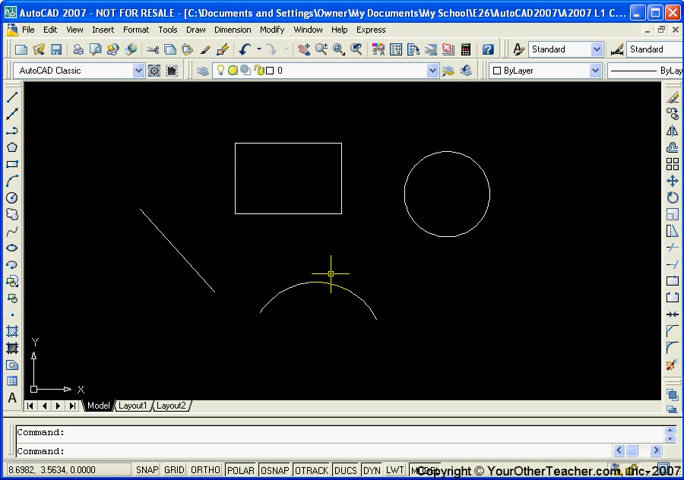
{"action": "mouse_move", "coordinate": [315, 290]}
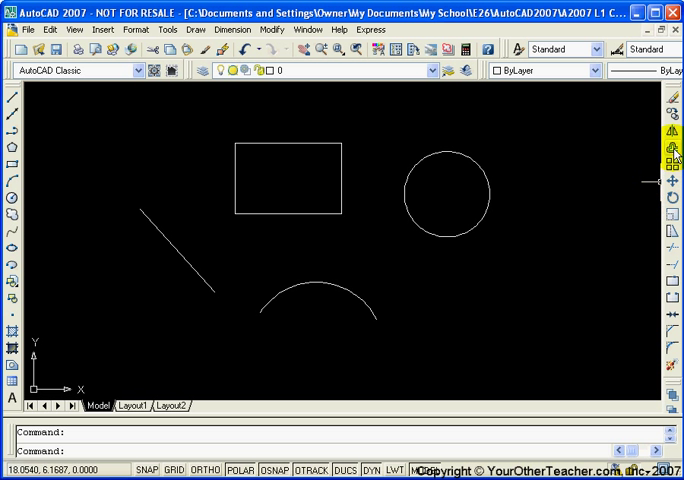
{"action": "mouse_move", "coordinate": [672, 155]}
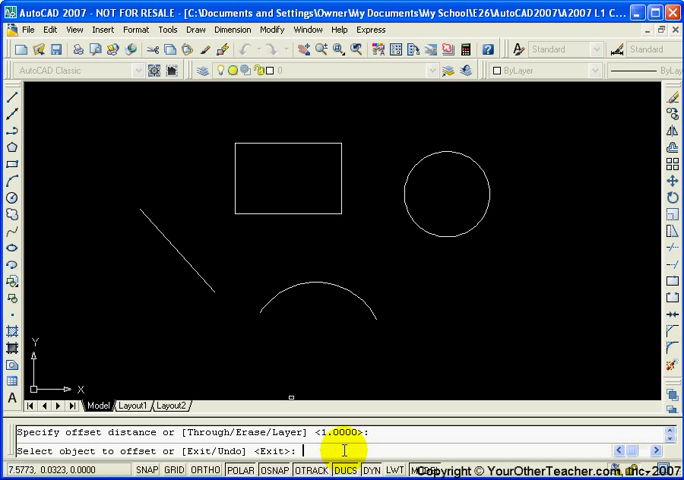
{"action": "left_click", "coordinate": [175, 270]}
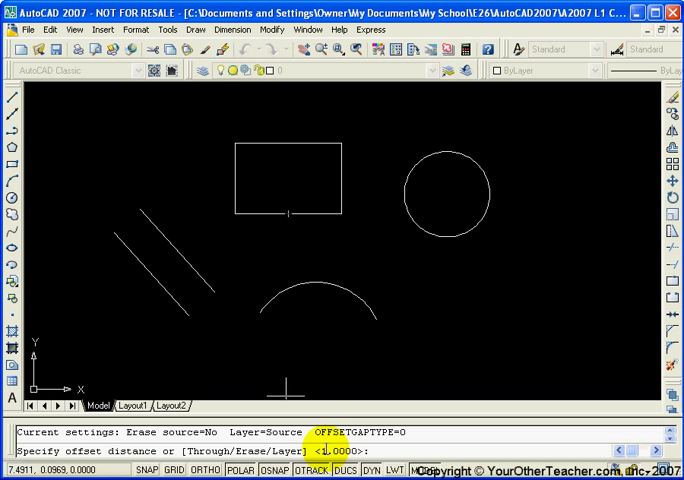
- Offset the rectangle outward by 0.25 to create a larger surrounding copy
{"action": "type", "text": ".25"}
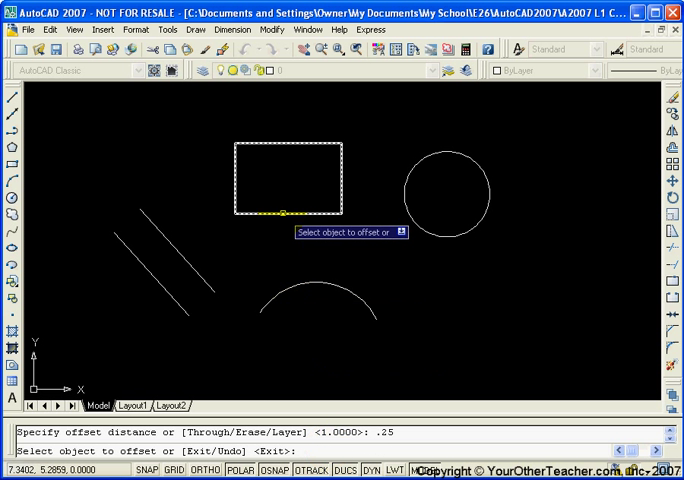
{"action": "left_click", "coordinate": [283, 213]}
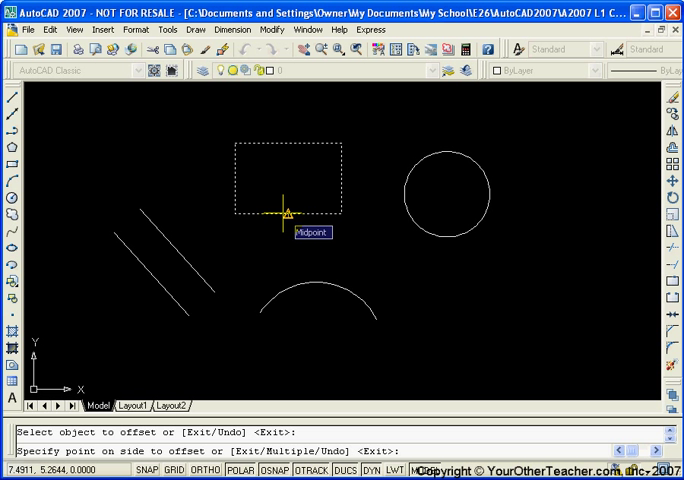
{"action": "mouse_move", "coordinate": [175, 375]}
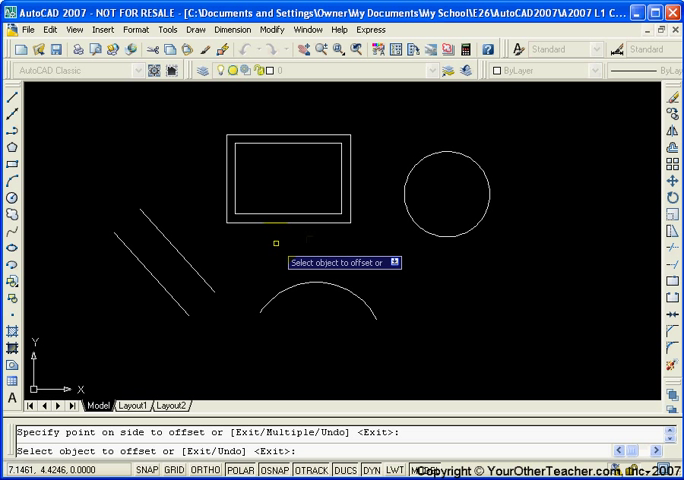
{"action": "left_click", "coordinate": [272, 245]}
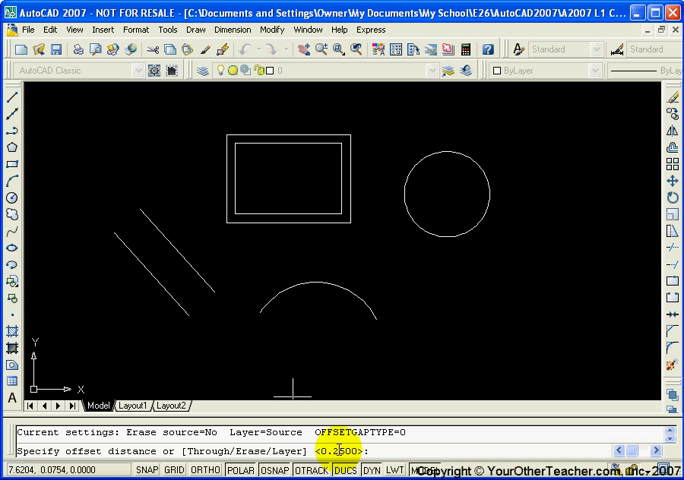
- Keep the 0.25 distance and place a smaller rectangle copy inside the original
{"action": "key", "text": "enter"}
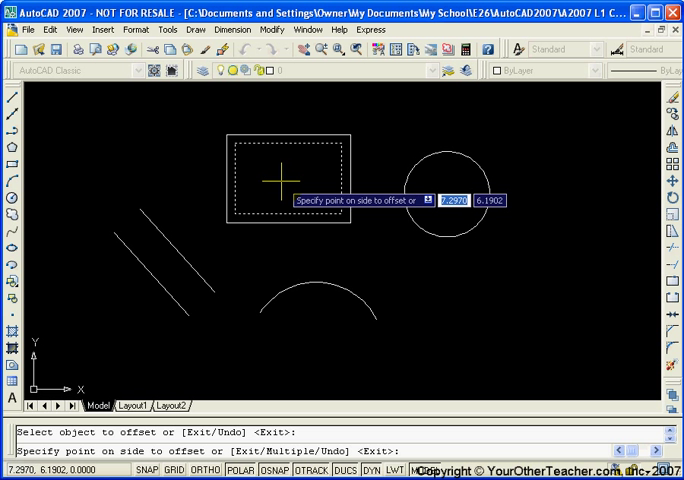
{"action": "left_click", "coordinate": [287, 176]}
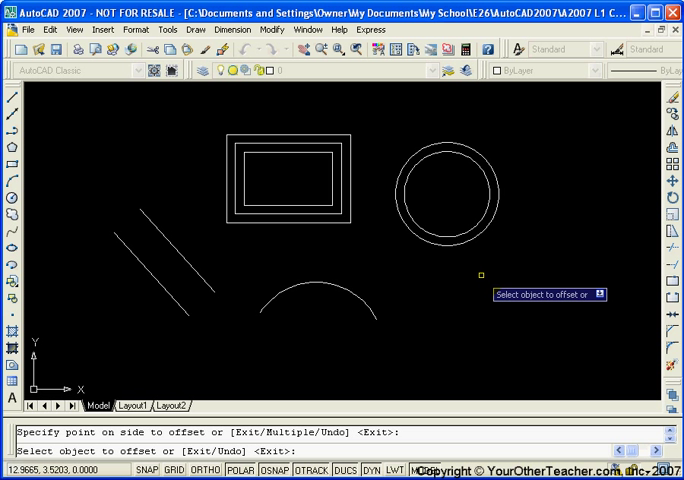
- Pick the circle to make a concentric 0.25 offset copy inside it
{"action": "left_click", "coordinate": [435, 240]}
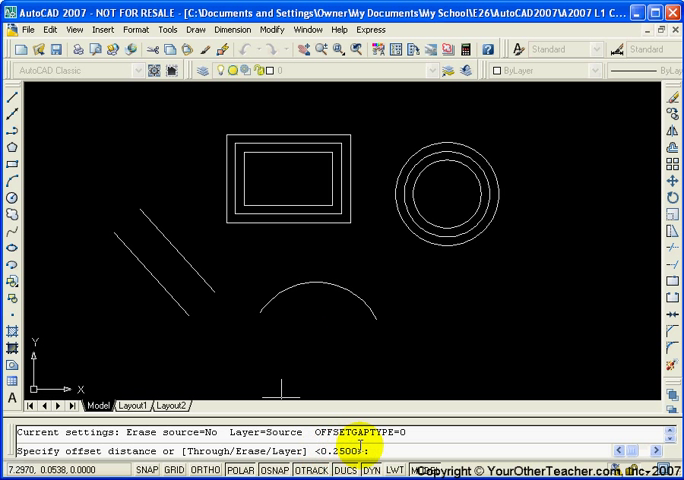
- Keep the 0.25 distance and place a concentric arc copy on its outer side
{"action": "key", "text": "enter"}
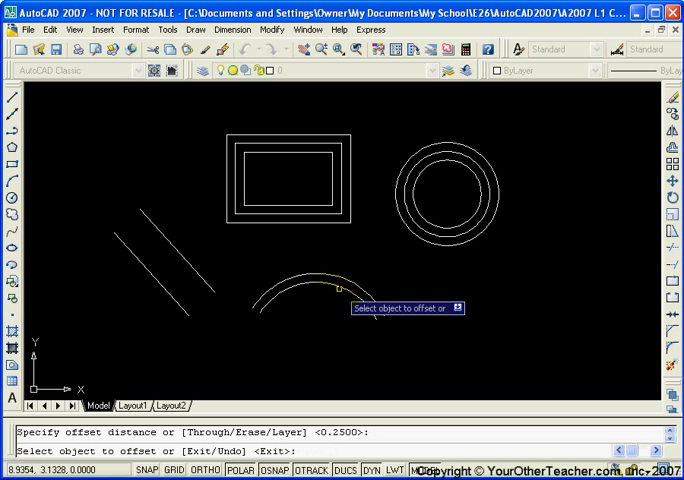
{"action": "left_click", "coordinate": [320, 294]}
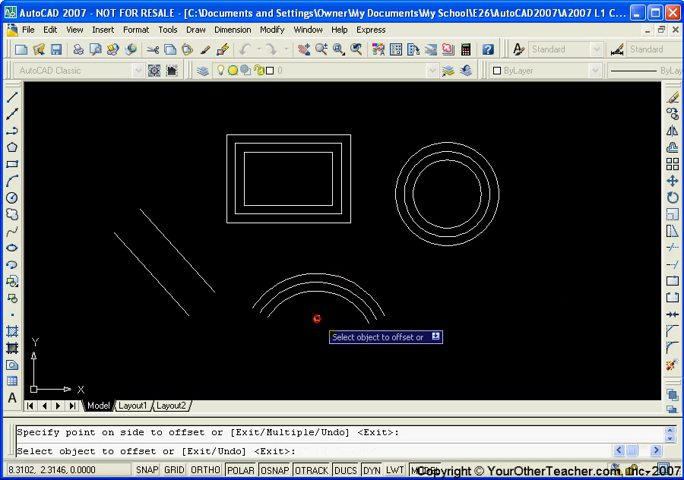